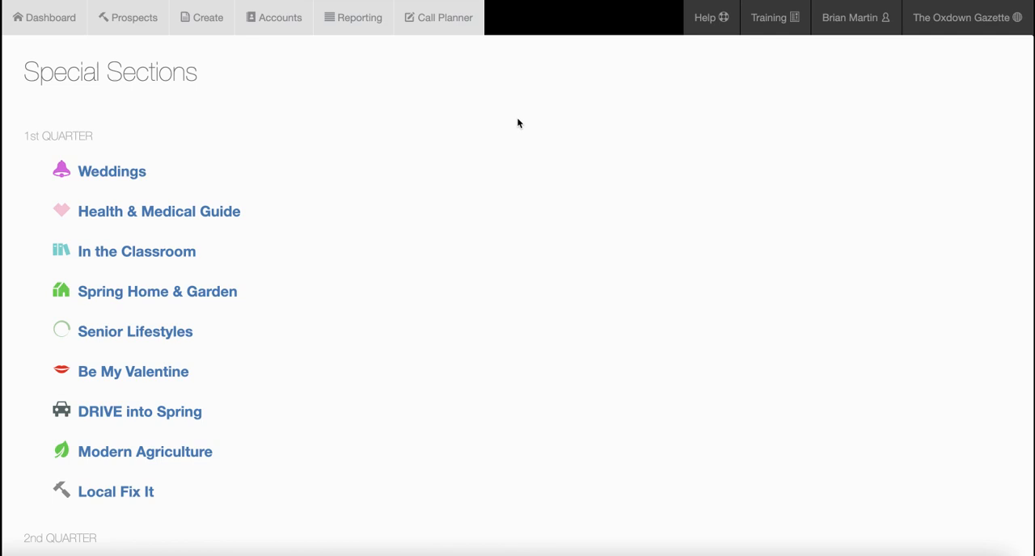
pyautogui.moveTo(512, 213)
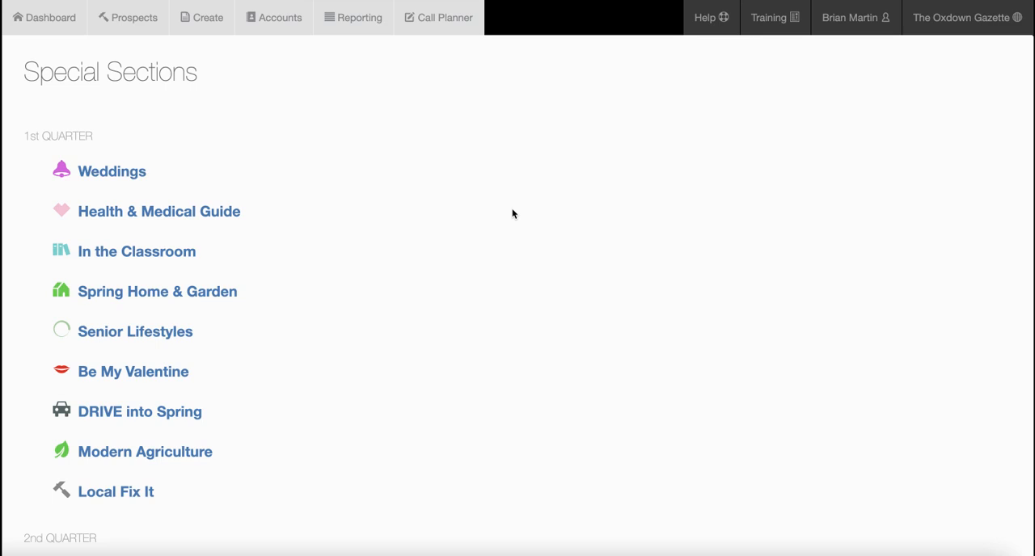
pyautogui.moveTo(493, 273)
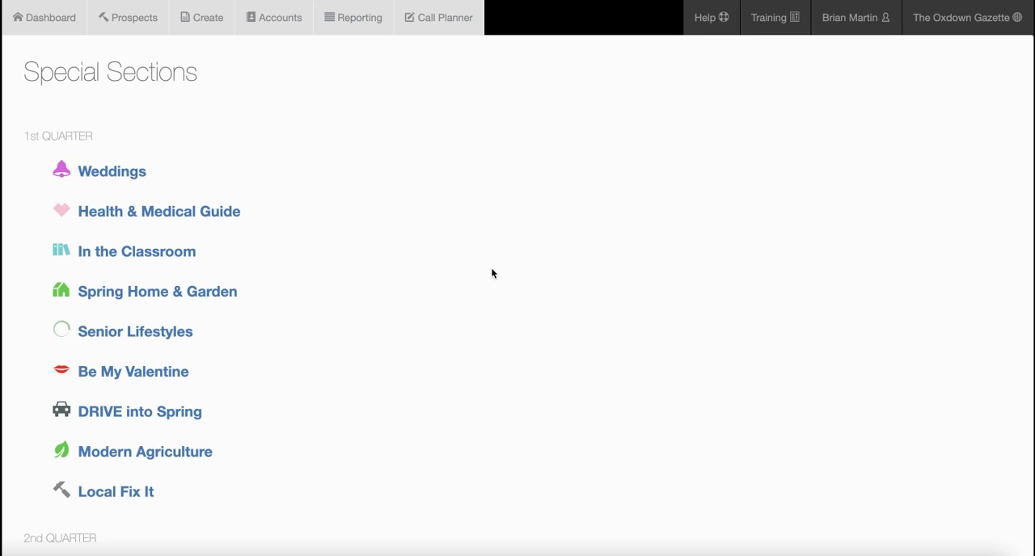
# Browse the special sections and open DRIVE into Spring's ranked Automotive business types
pyautogui.scroll(-3)
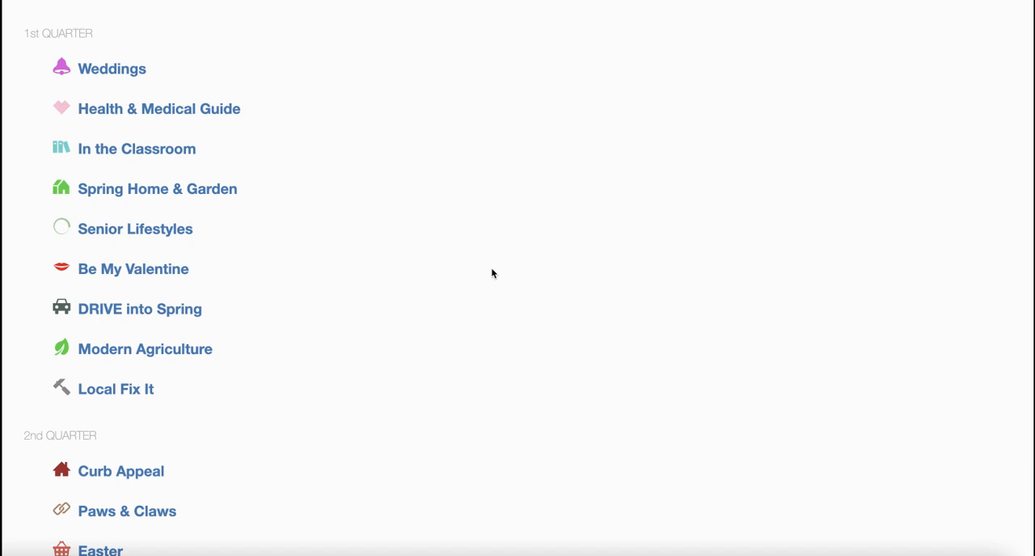
pyautogui.moveTo(158, 271)
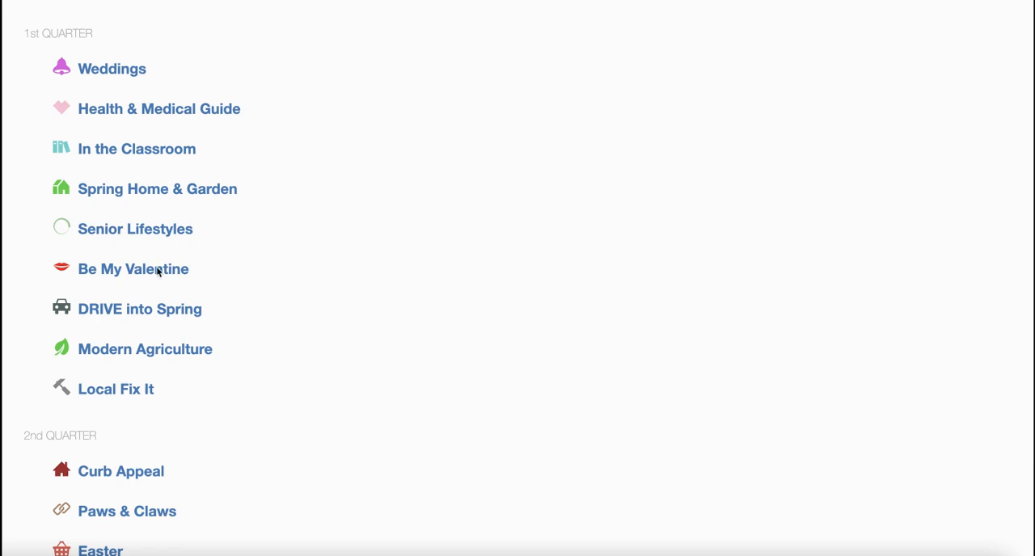
pyautogui.moveTo(165, 304)
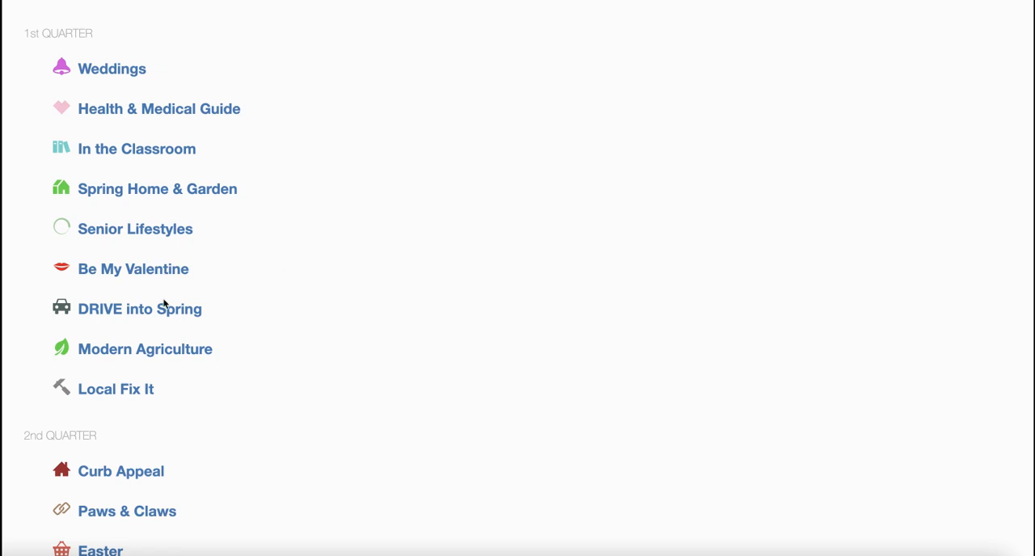
pyautogui.scroll(-3)
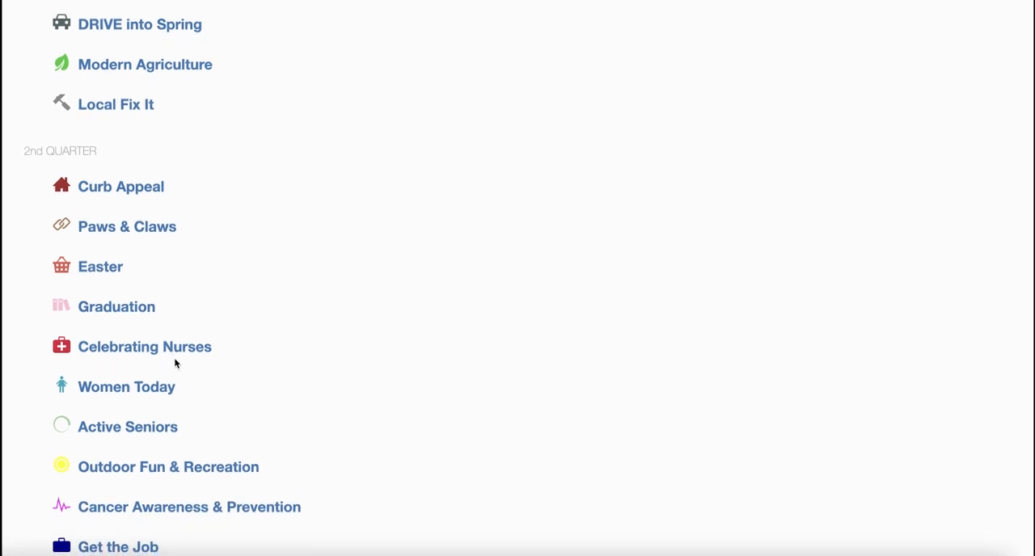
pyautogui.scroll(-3)
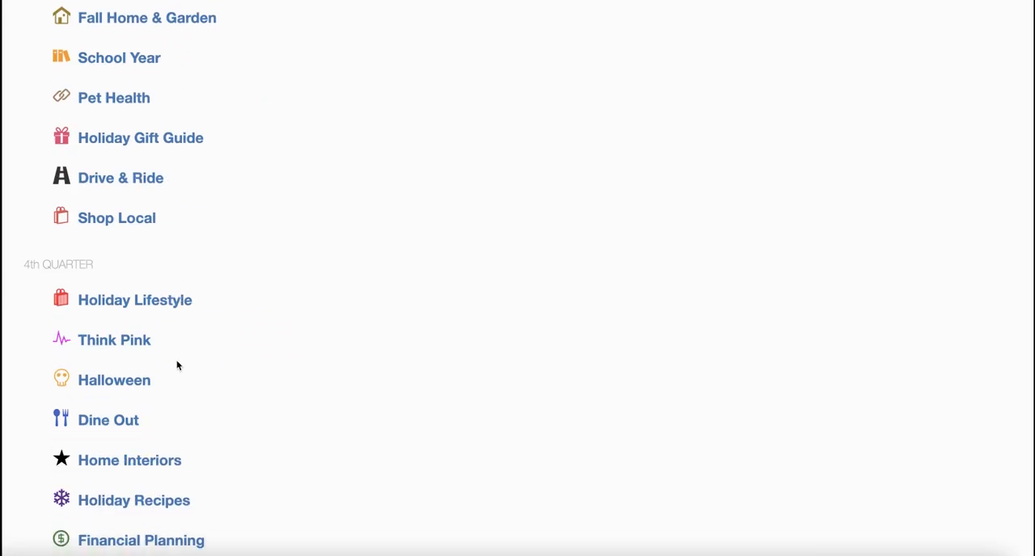
pyautogui.scroll(3)
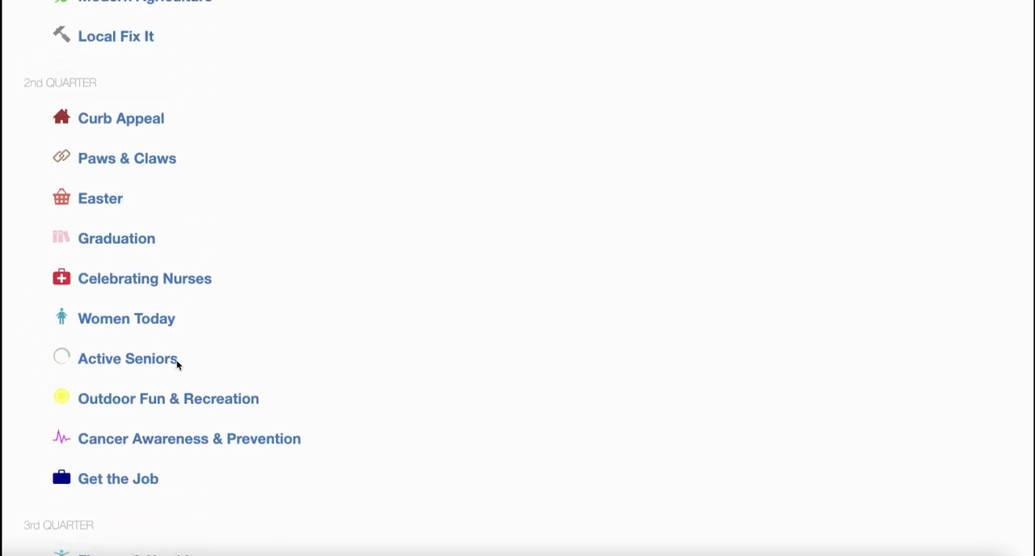
pyautogui.scroll(3)
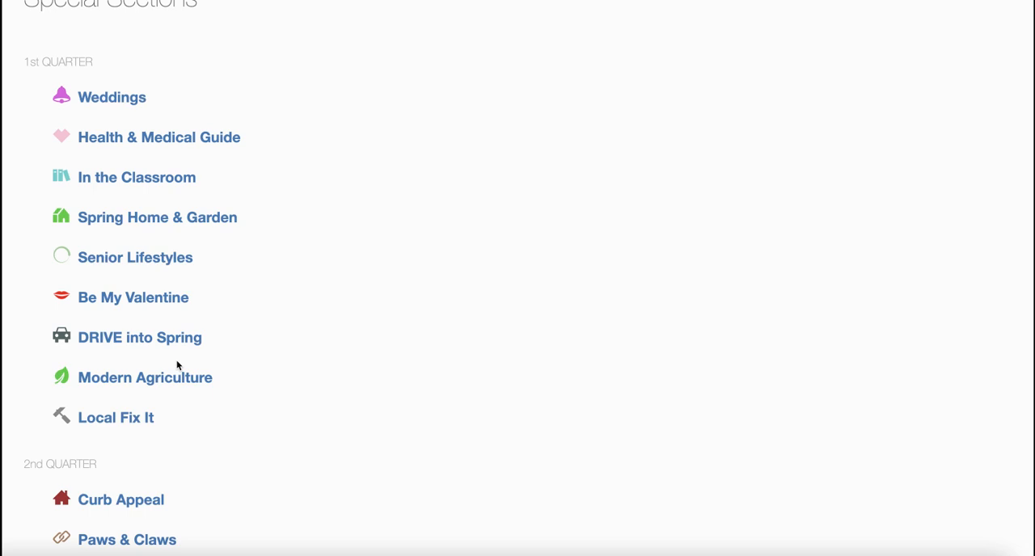
pyautogui.moveTo(149, 224)
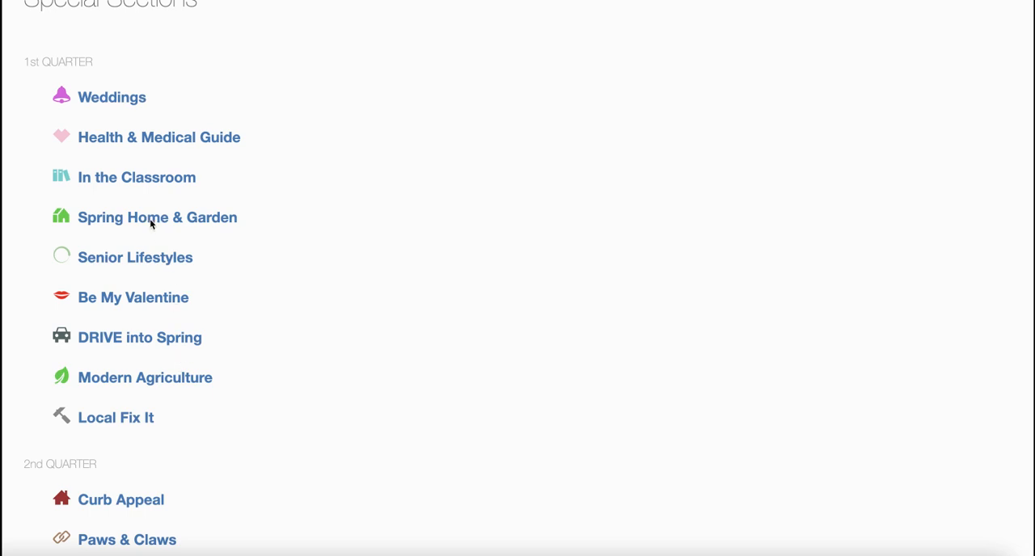
pyautogui.moveTo(157, 217)
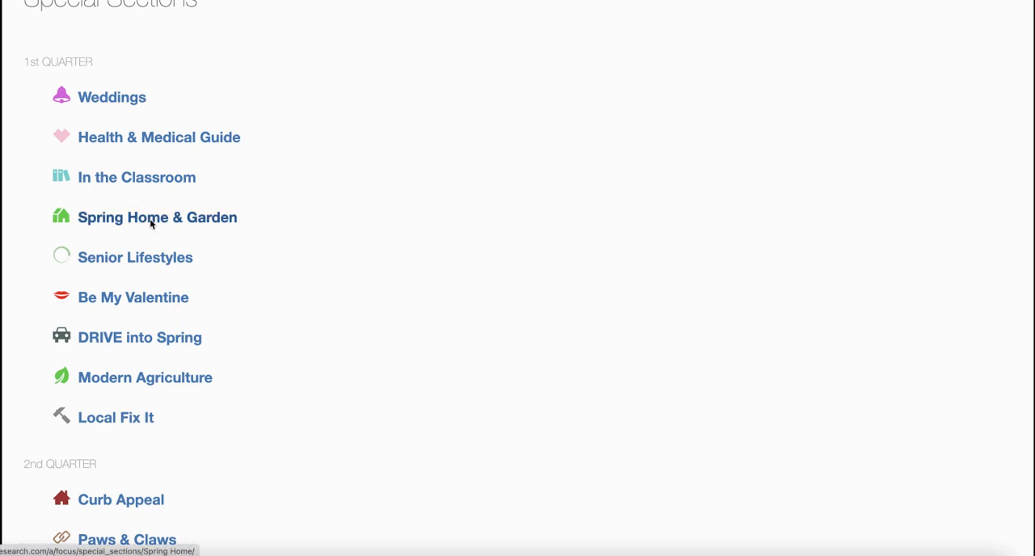
pyautogui.click(157, 217)
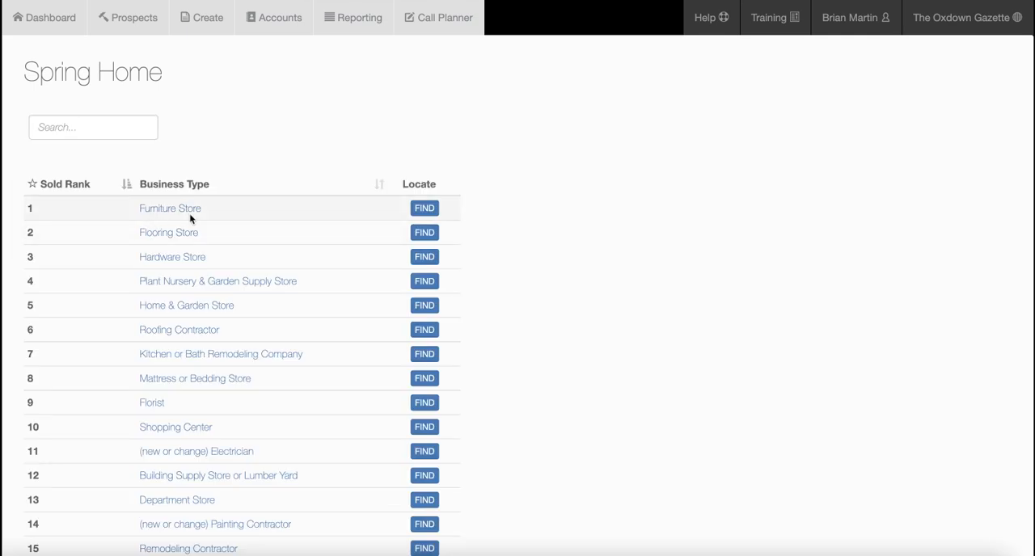
pyautogui.moveTo(204, 237)
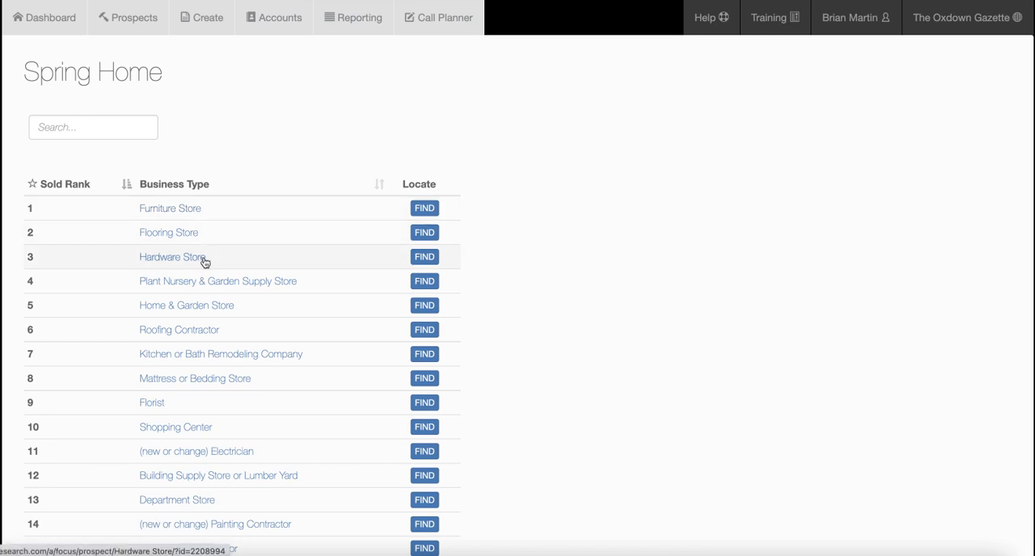
pyautogui.moveTo(216, 283)
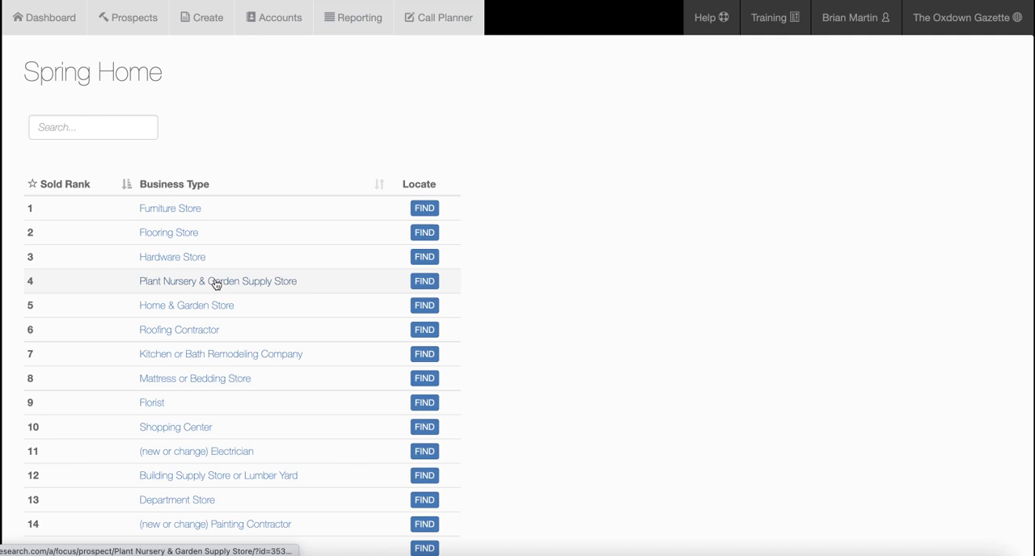
pyautogui.moveTo(168, 232)
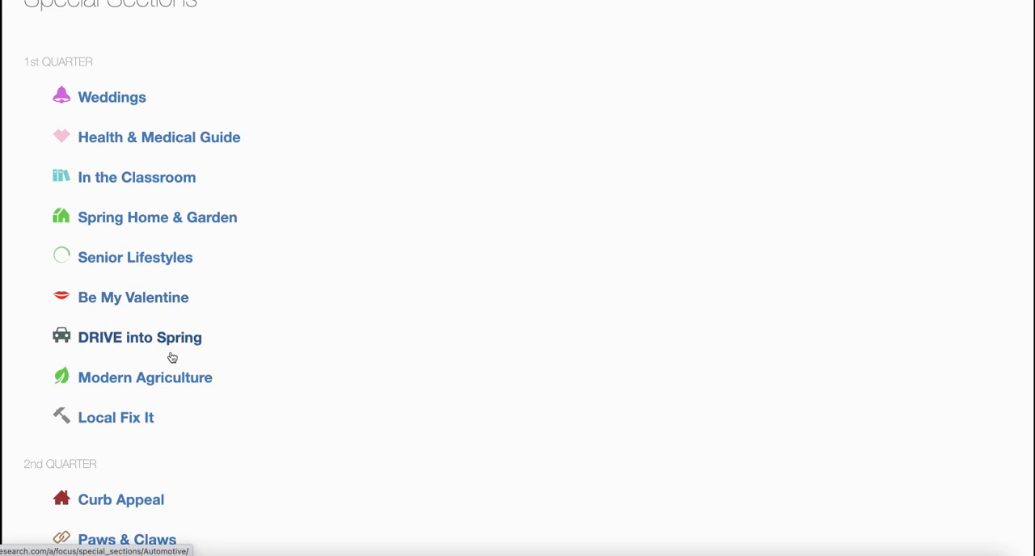
pyautogui.moveTo(160, 339)
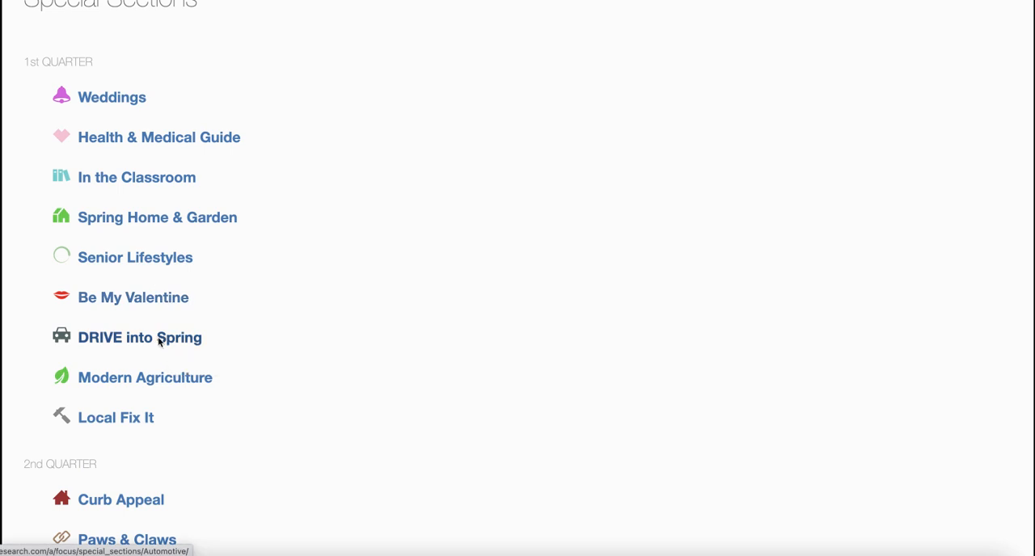
pyautogui.click(139, 337)
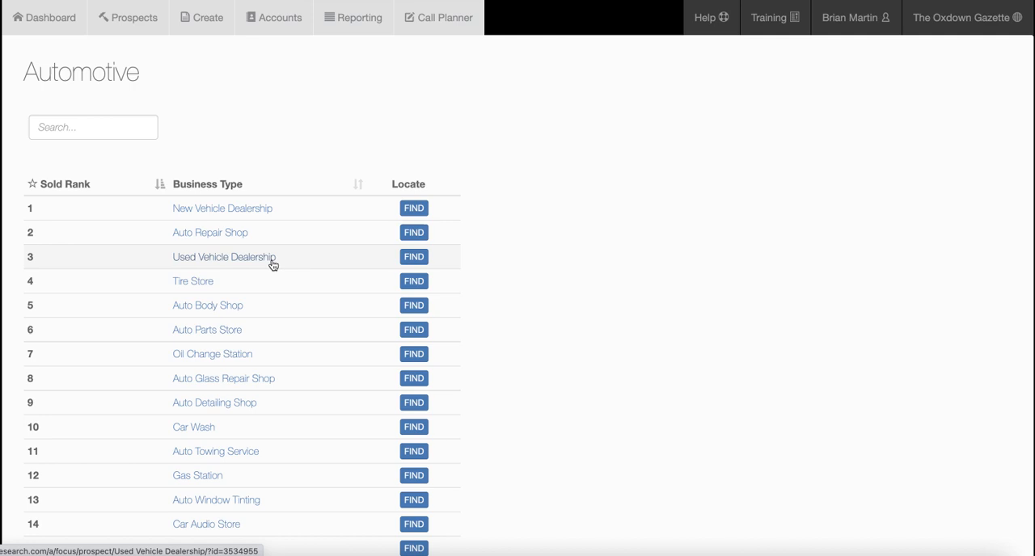
pyautogui.moveTo(271, 308)
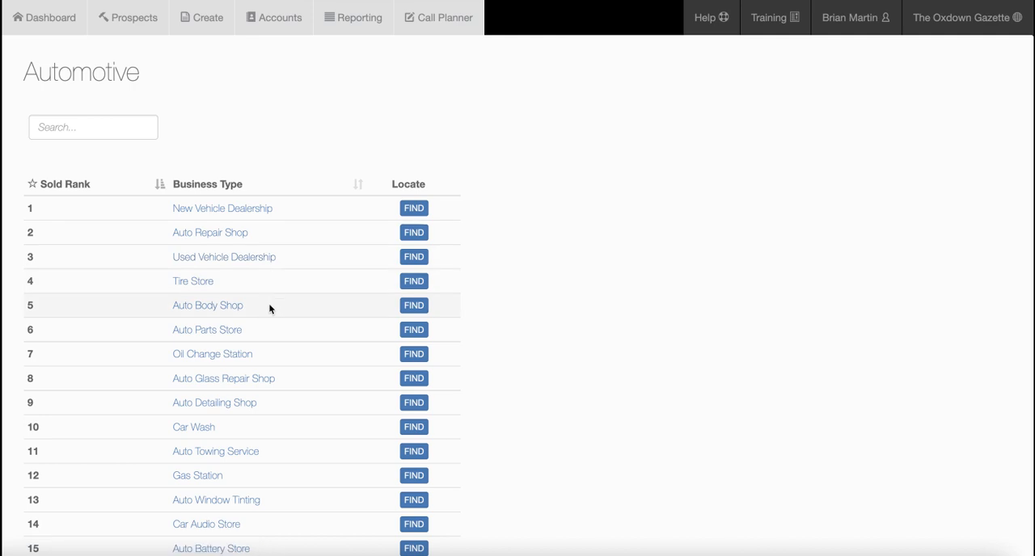
pyautogui.moveTo(413, 354)
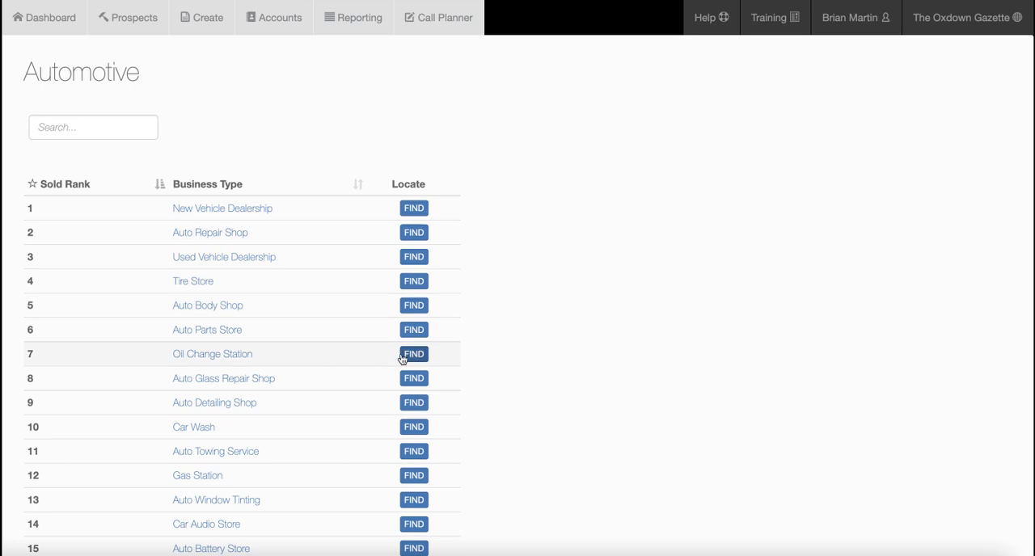
# Search for Oil Change Station businesses near 16801 and scroll through the results
pyautogui.click(413, 353)
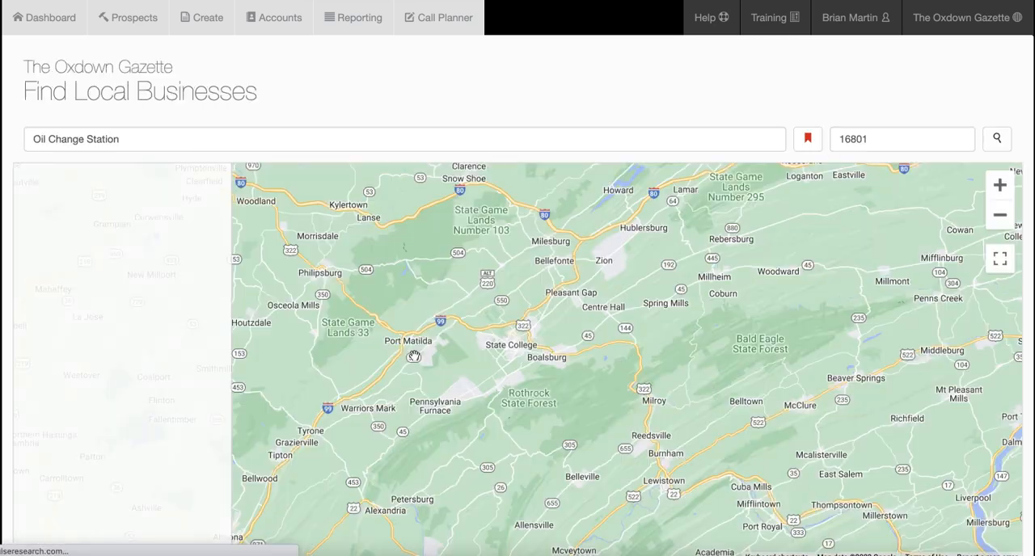
pyautogui.click(996, 138)
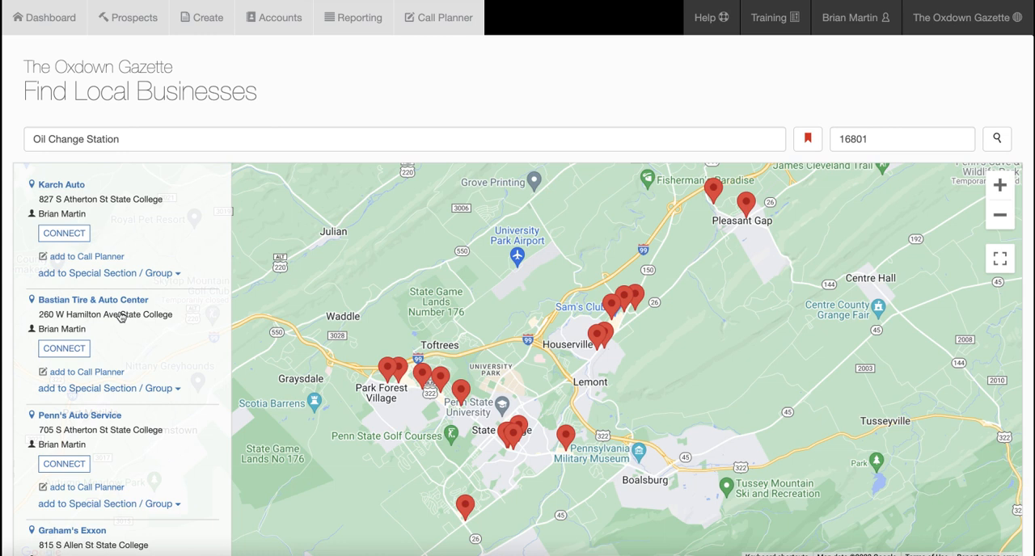
pyautogui.scroll(-3)
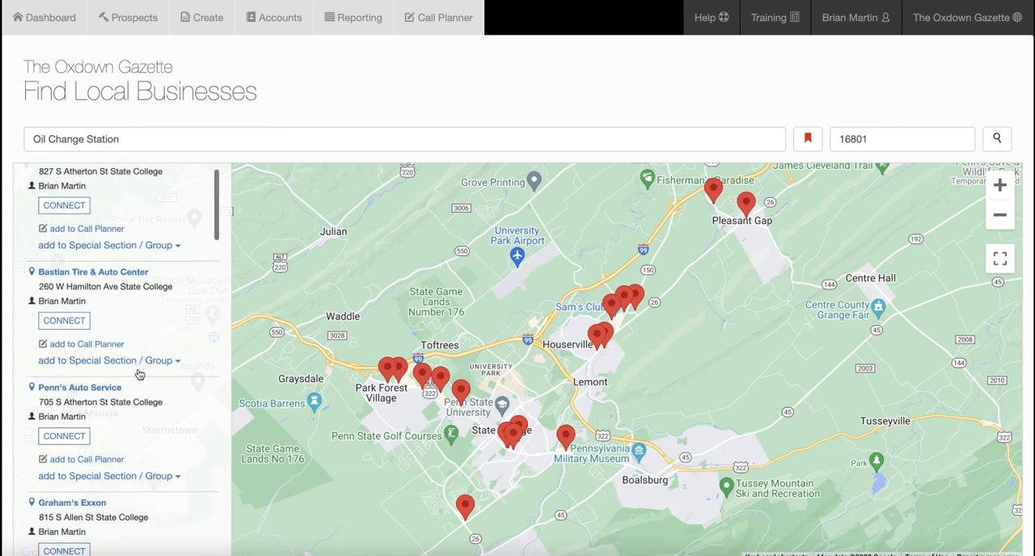
pyautogui.scroll(-3)
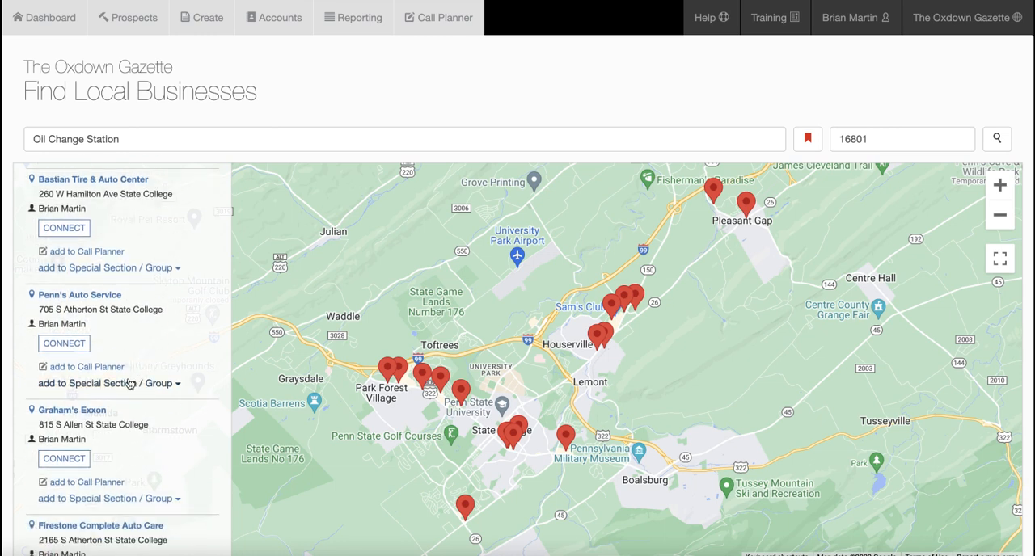
# Add Penn's Auto Service and Valvoline Instant Oil Change to the Drive Into Spring group
pyautogui.click(106, 383)
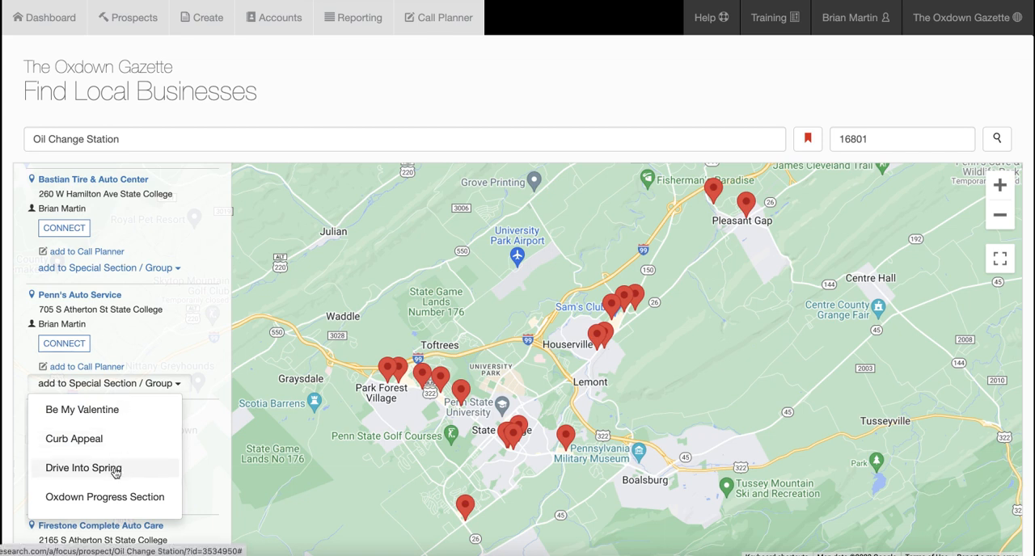
pyautogui.click(83, 468)
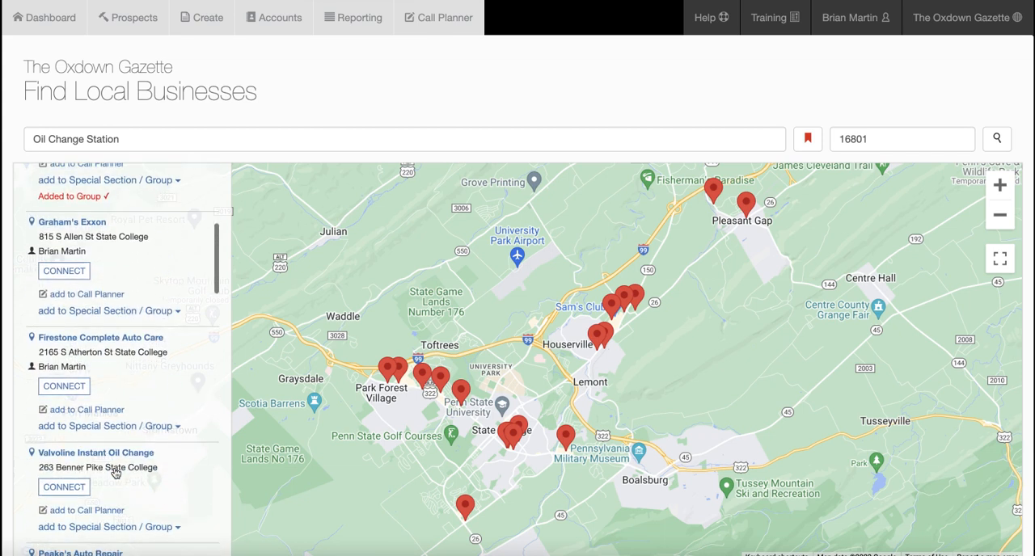
pyautogui.click(109, 475)
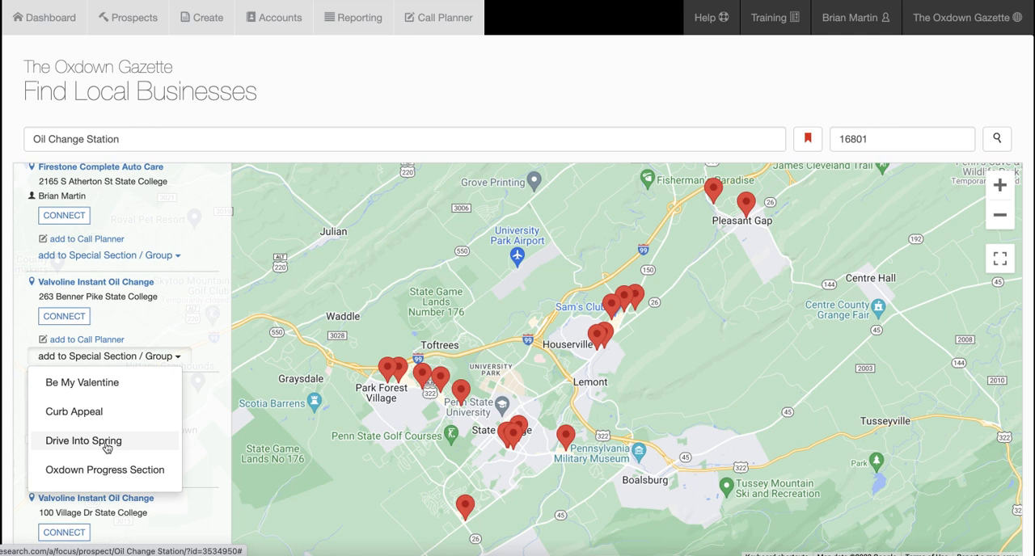
pyautogui.click(83, 440)
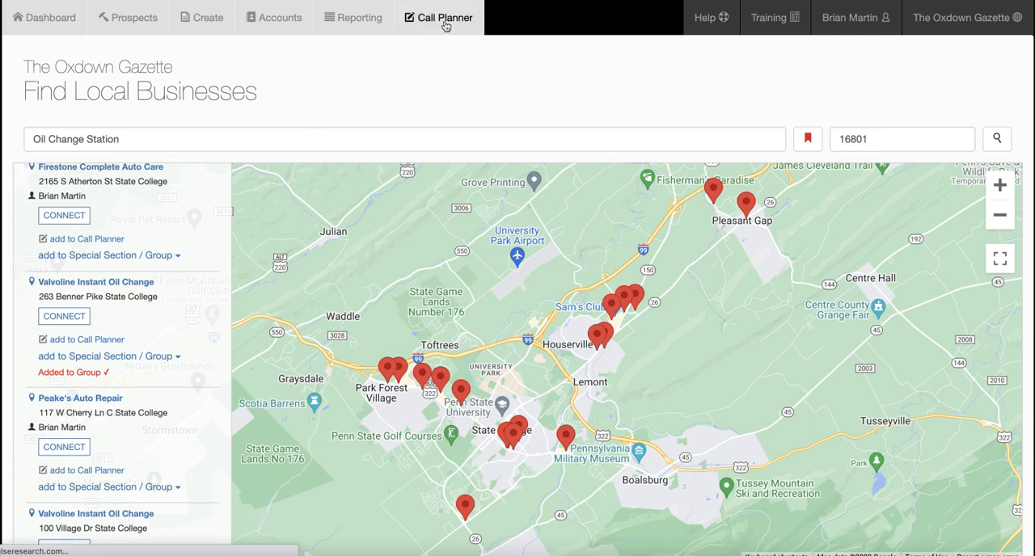
# Review the Call Planner's five Drive Into Spring businesses, from Karch Auto to Valvoline
pyautogui.click(439, 17)
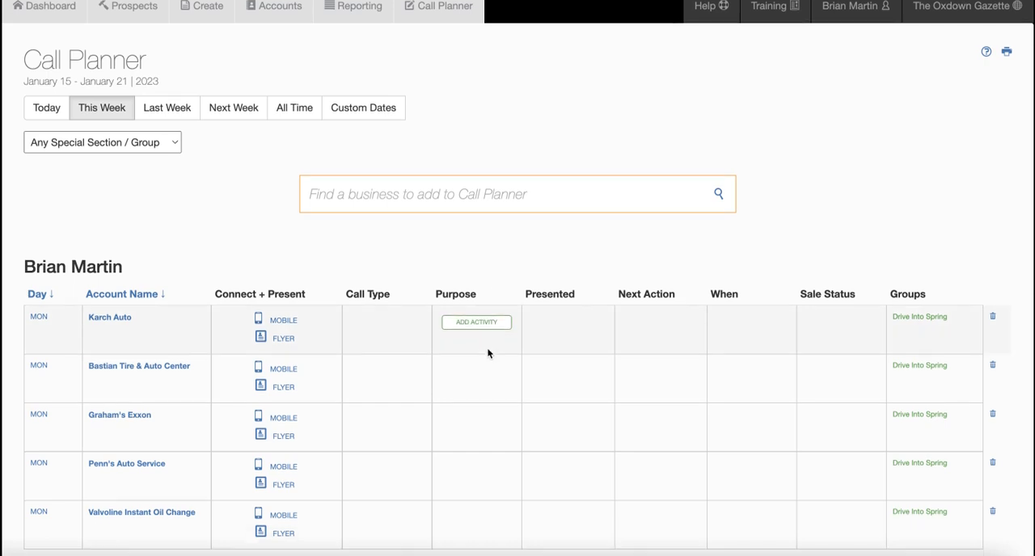
pyautogui.scroll(-3)
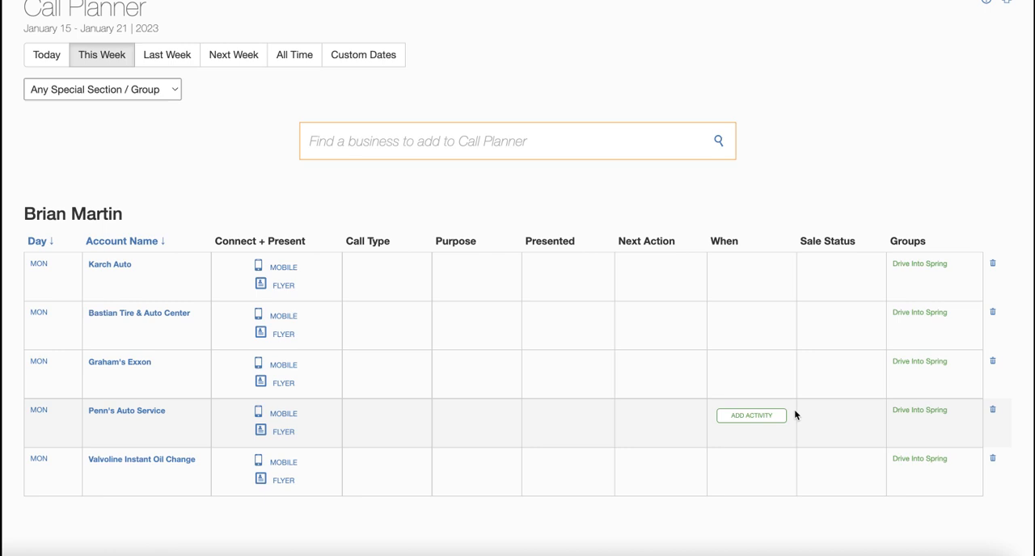
pyautogui.moveTo(188, 429)
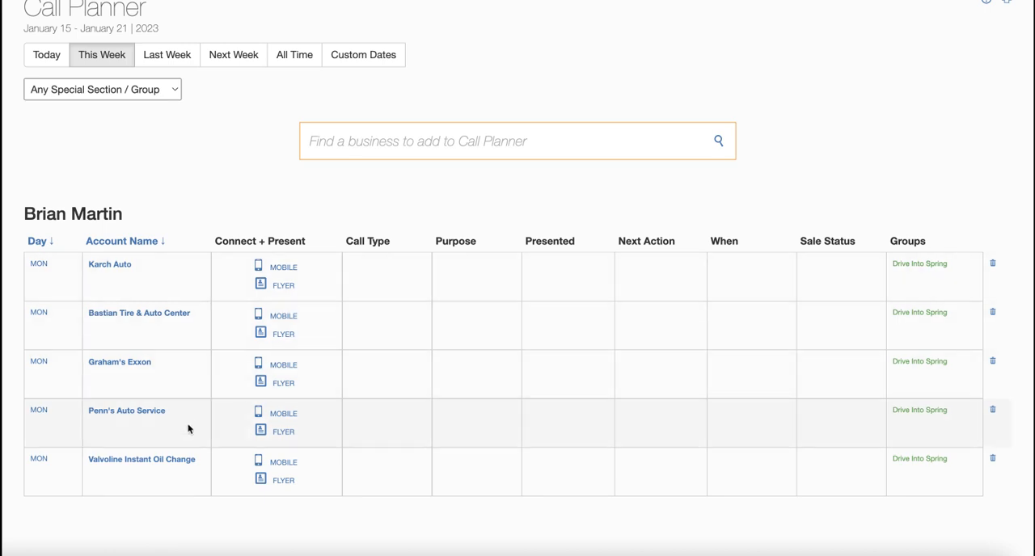
pyautogui.moveTo(192, 456)
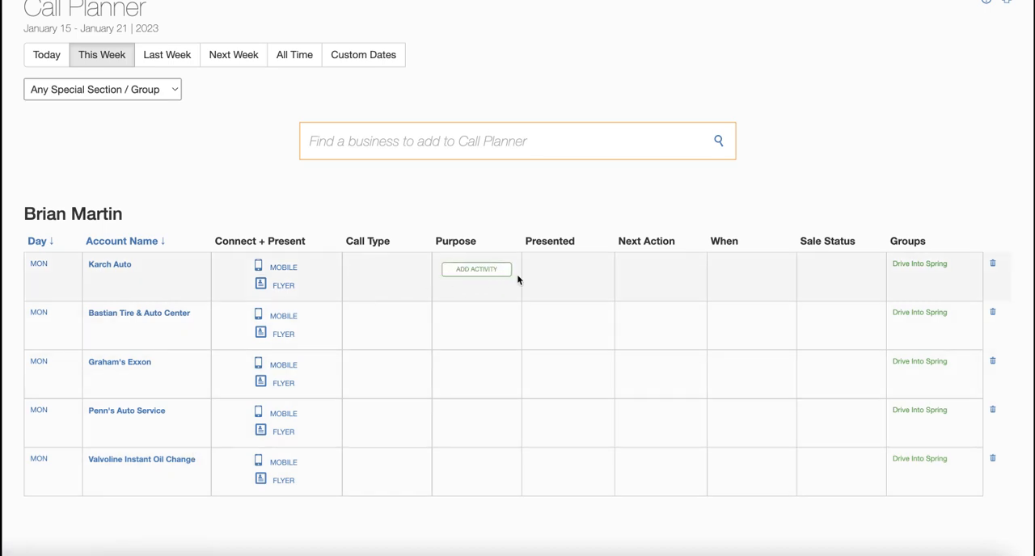
pyautogui.moveTo(841, 279)
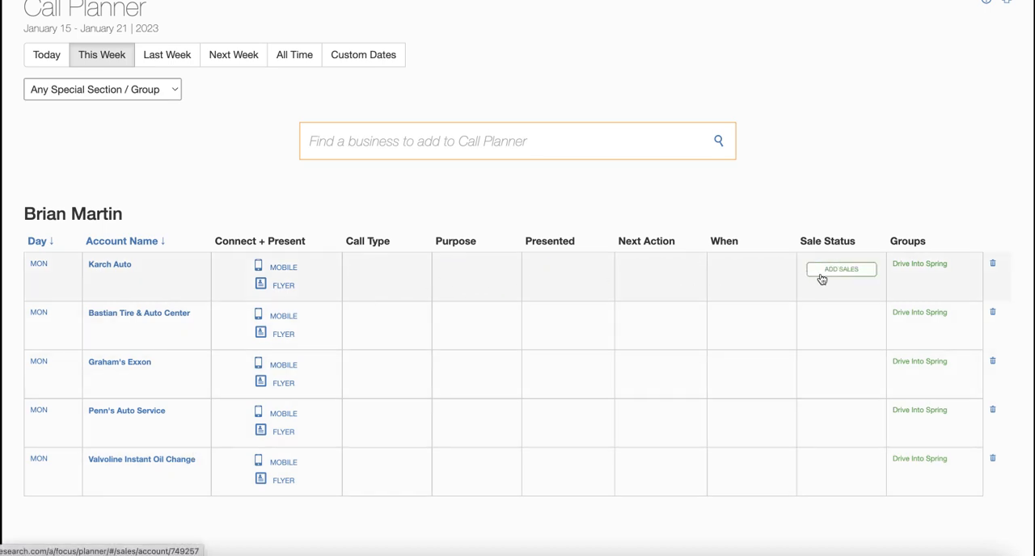
pyautogui.moveTo(826, 292)
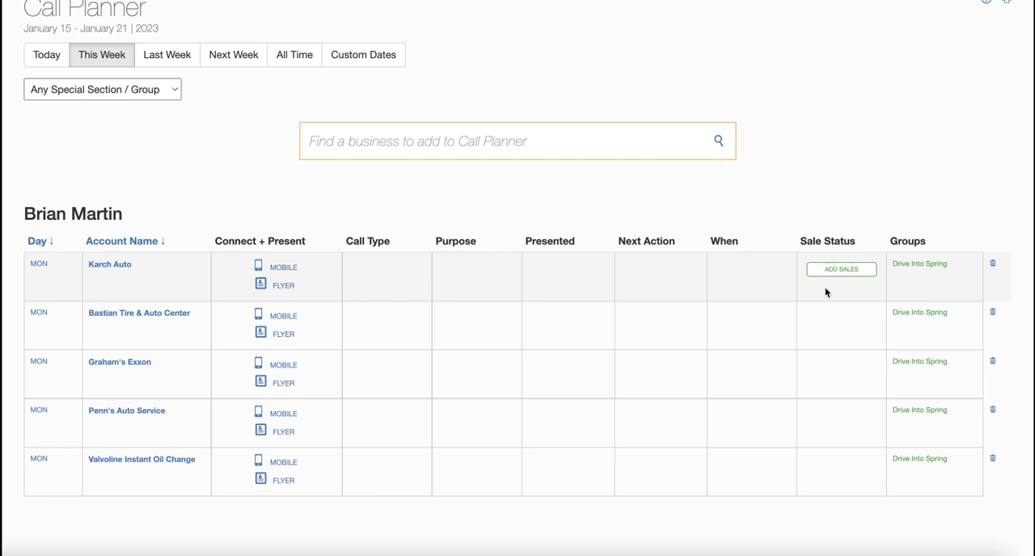